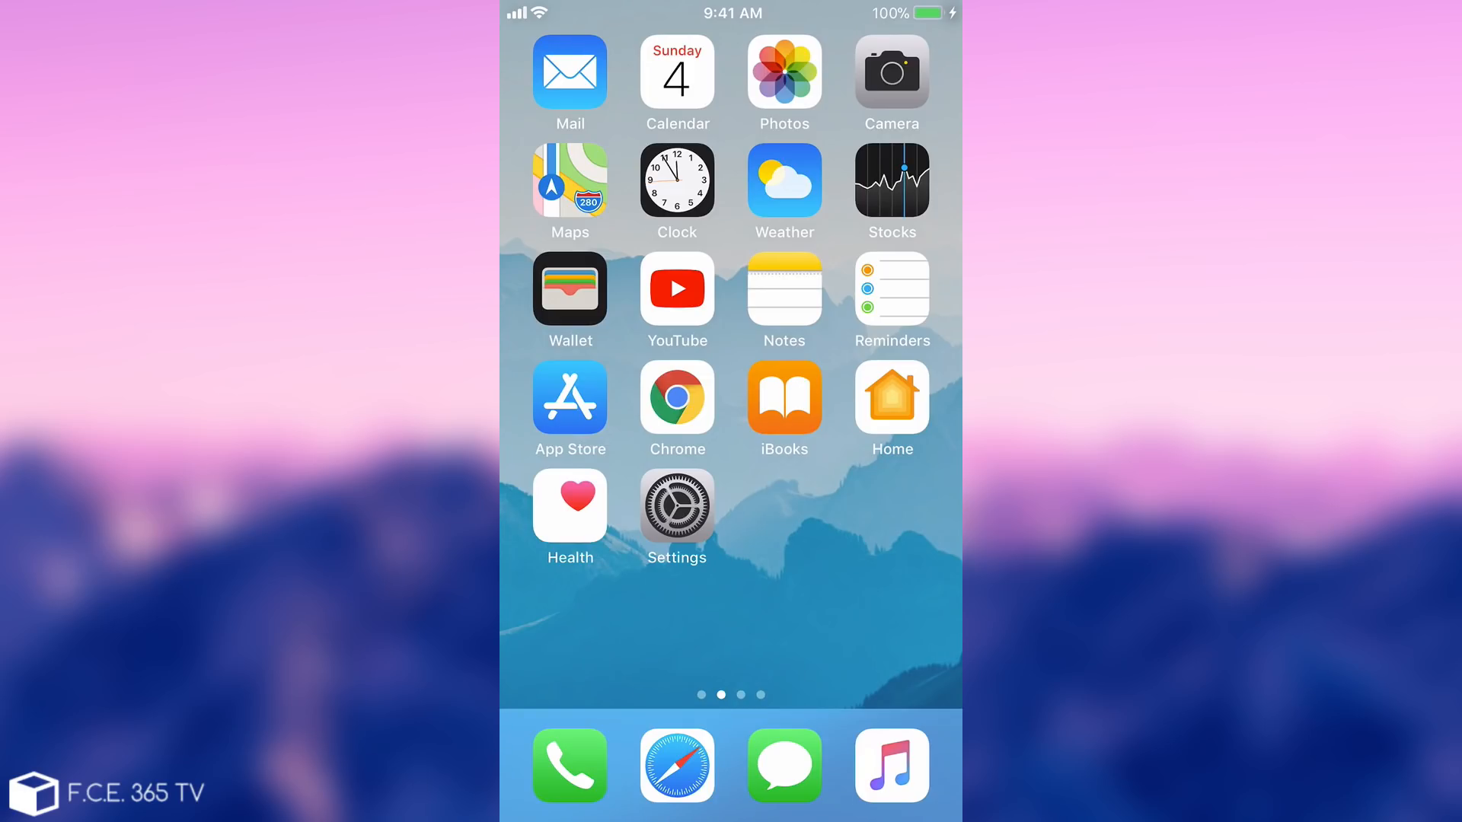
Step: Launch Safari from the dock on the Home Screen
click(676, 767)
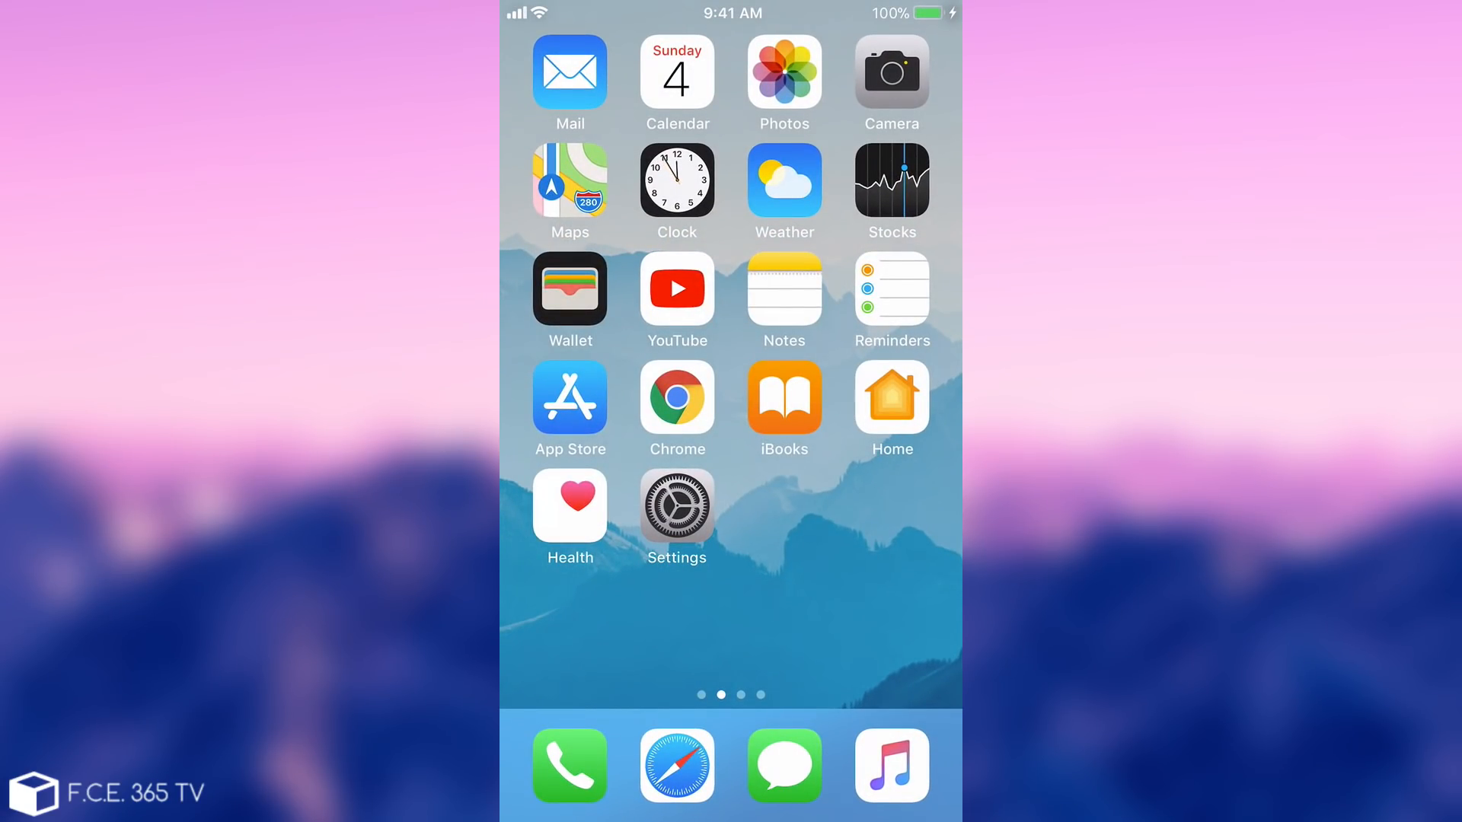
click(676, 767)
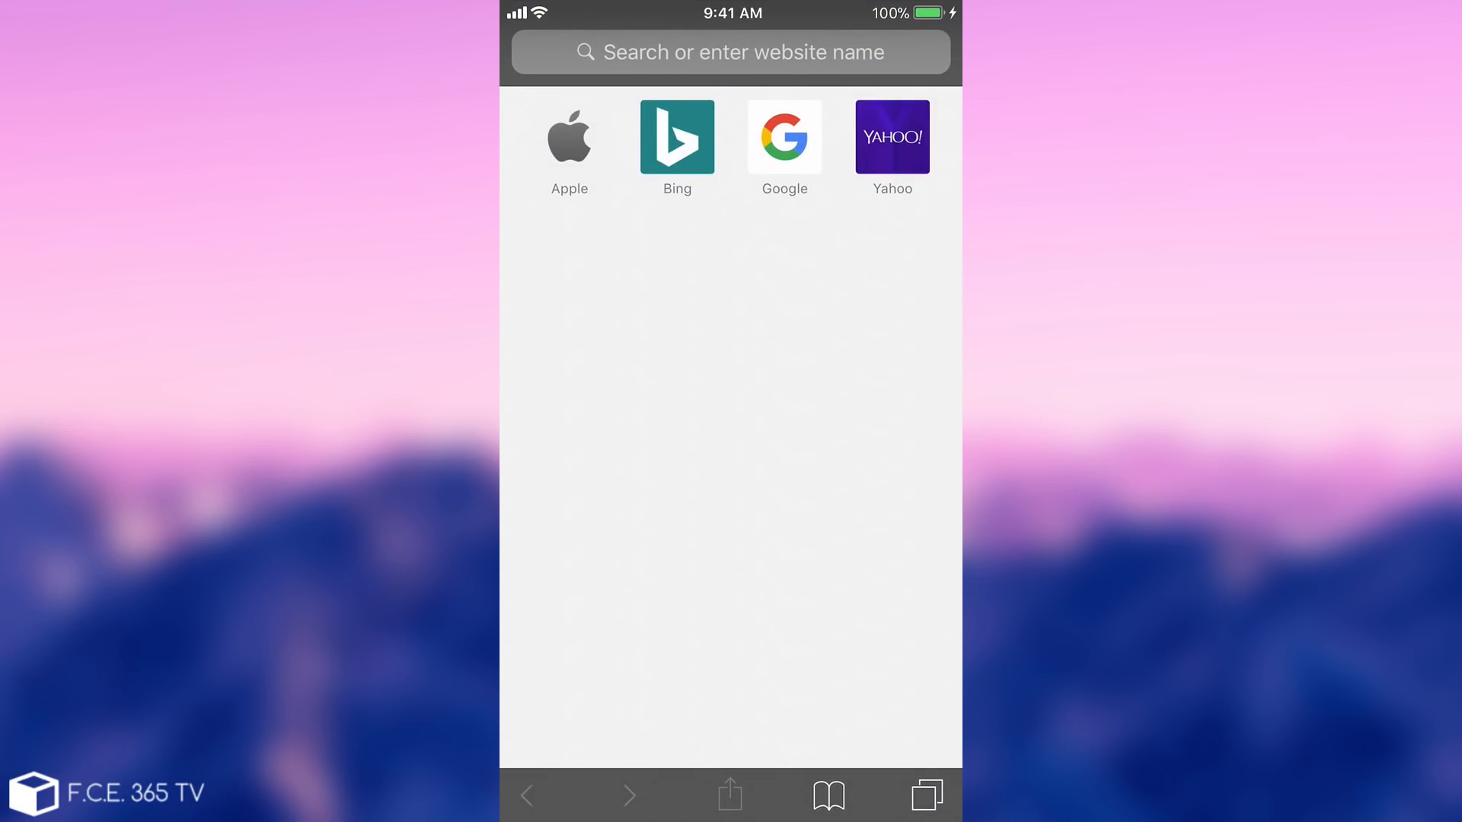
Step: Paste the copied goo.gl short link into the address bar and load it
click(730, 51)
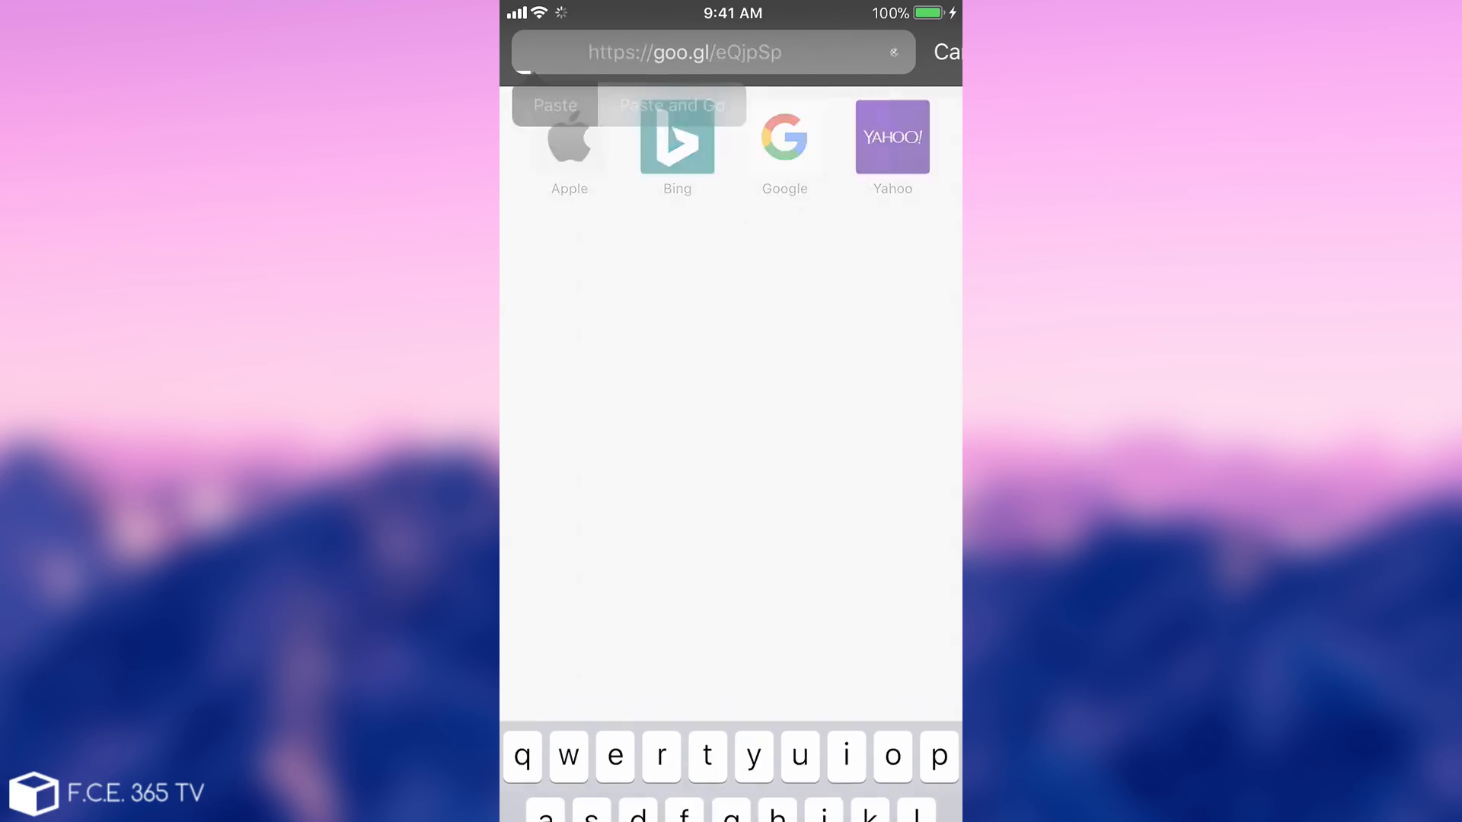
click(670, 104)
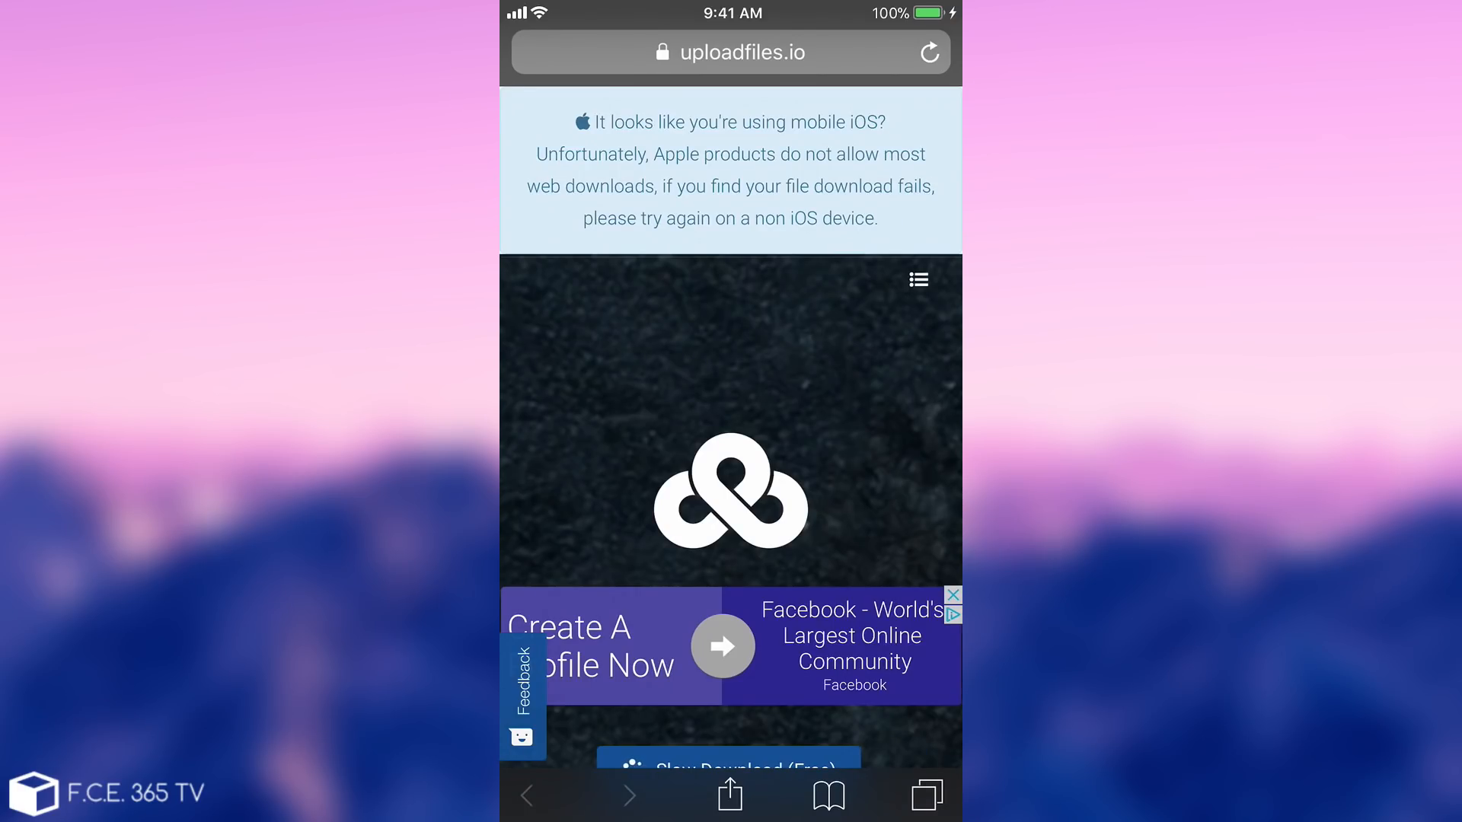
Step: Start the free slow download of the tvOS 11 beta profile and allow it to open Settings
scroll(down, 3)
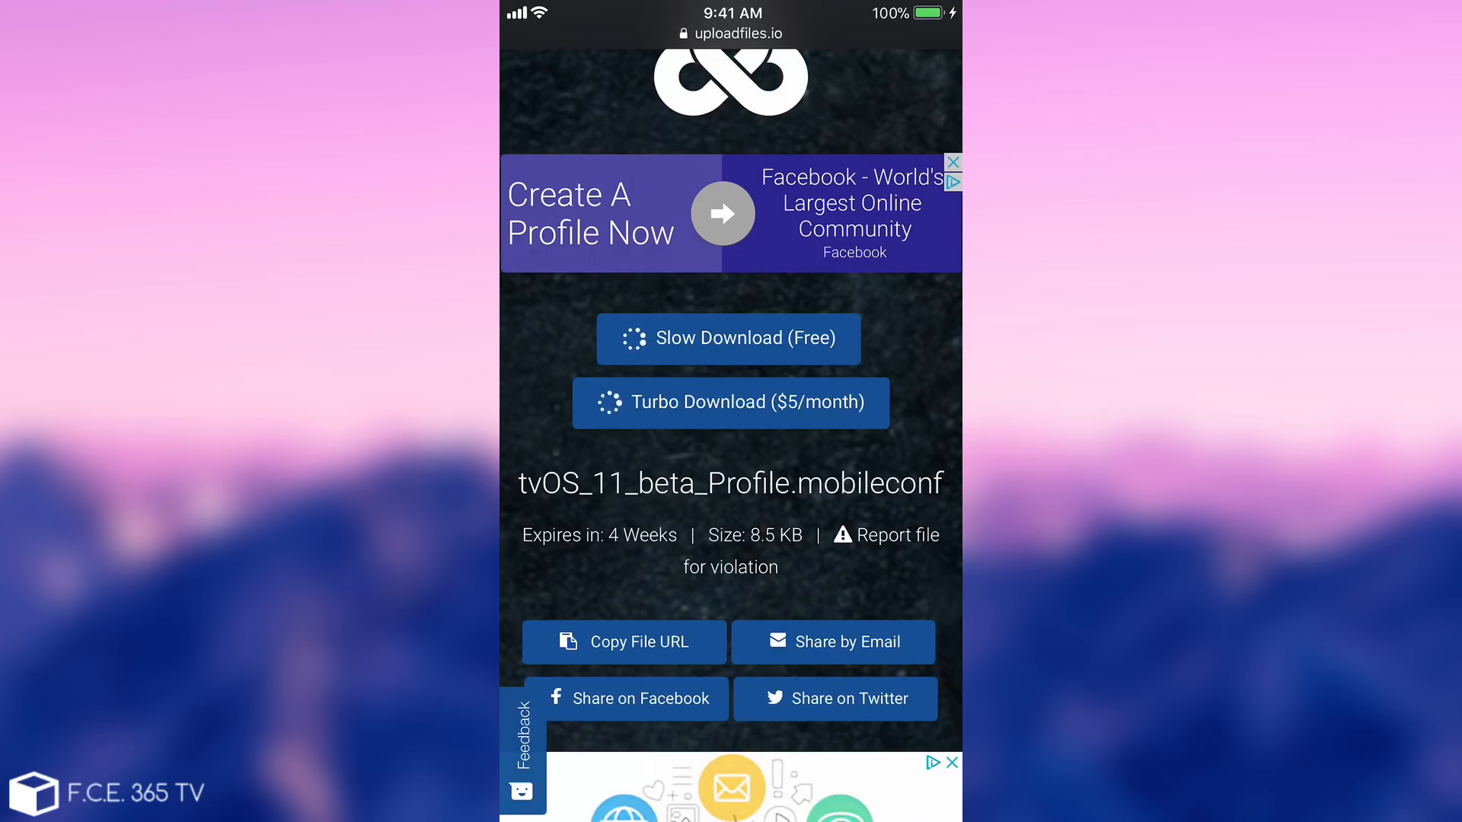
click(728, 338)
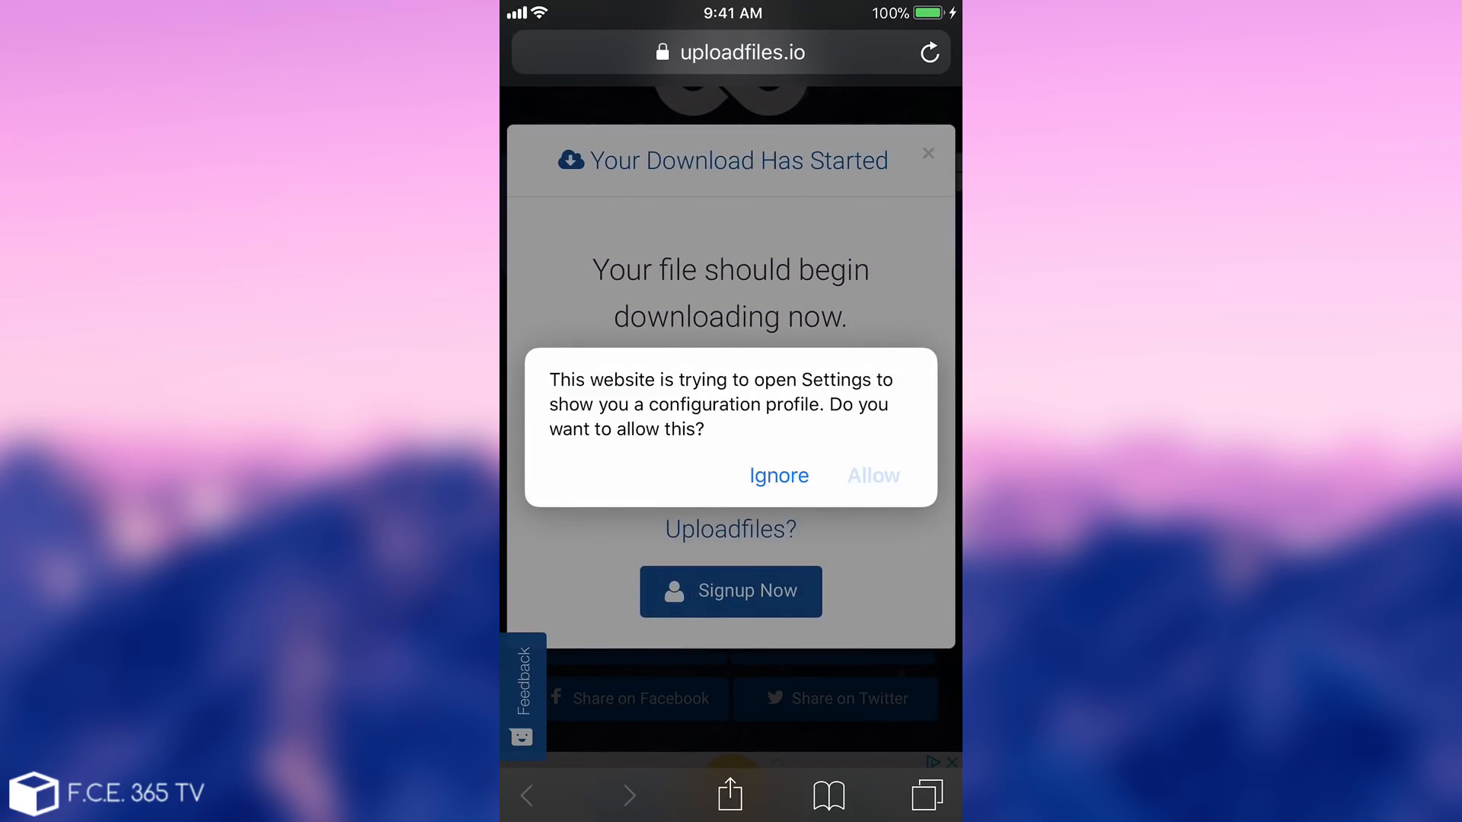
click(871, 475)
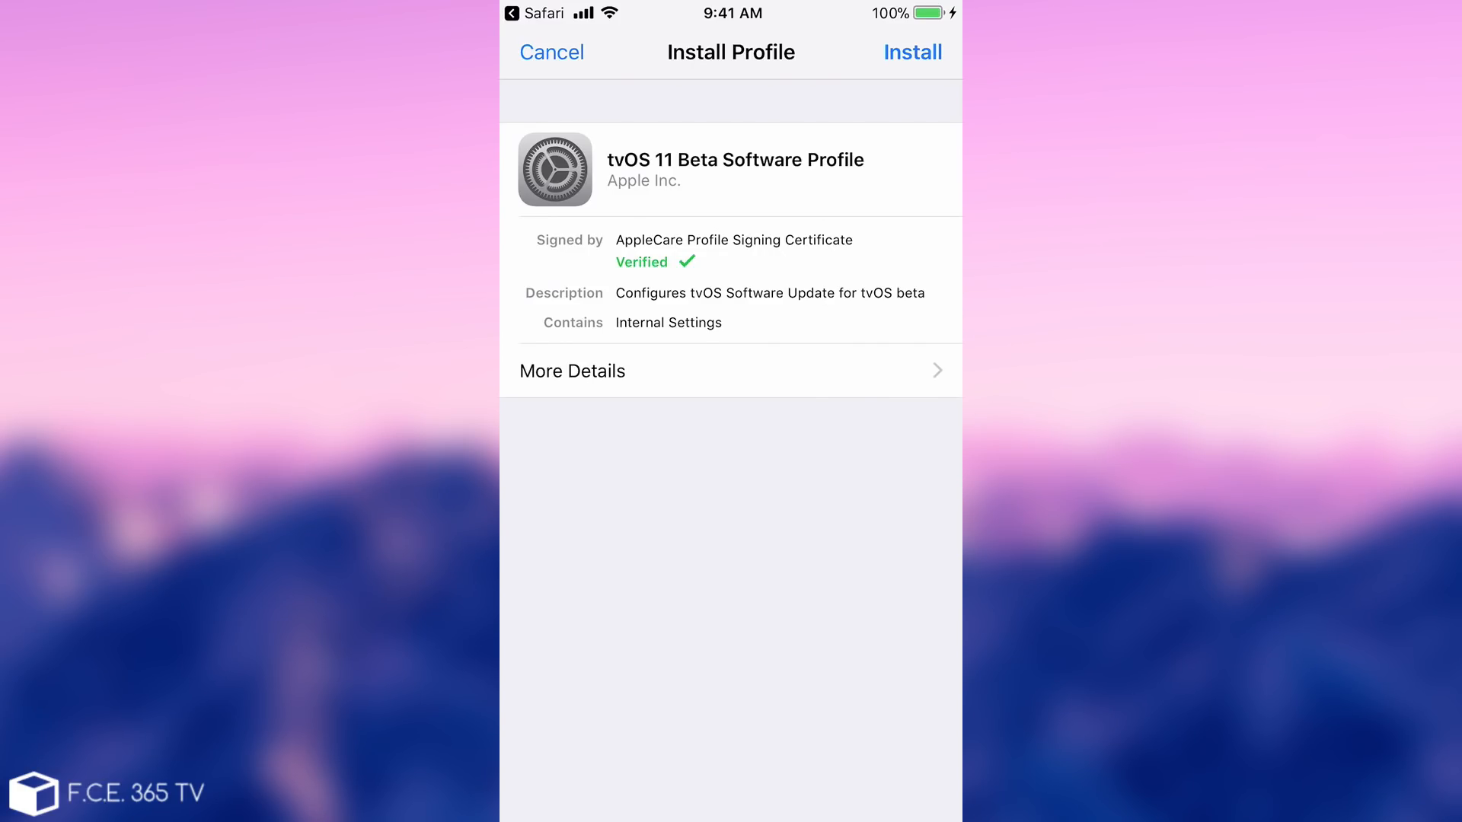
Step: Install the tvOS 11 Beta Software Profile, accepting the consent and confirming installation
click(912, 52)
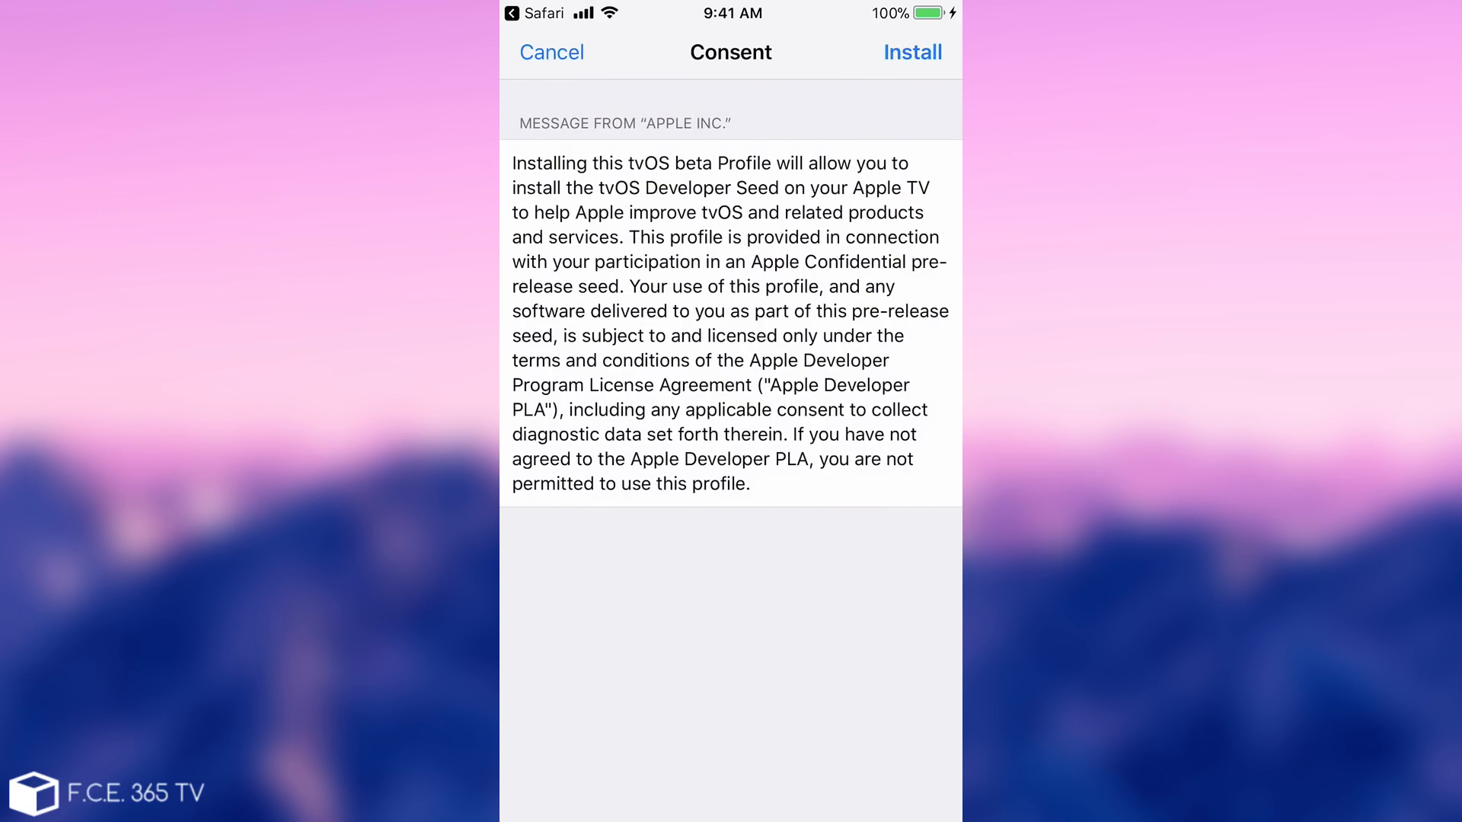
click(912, 52)
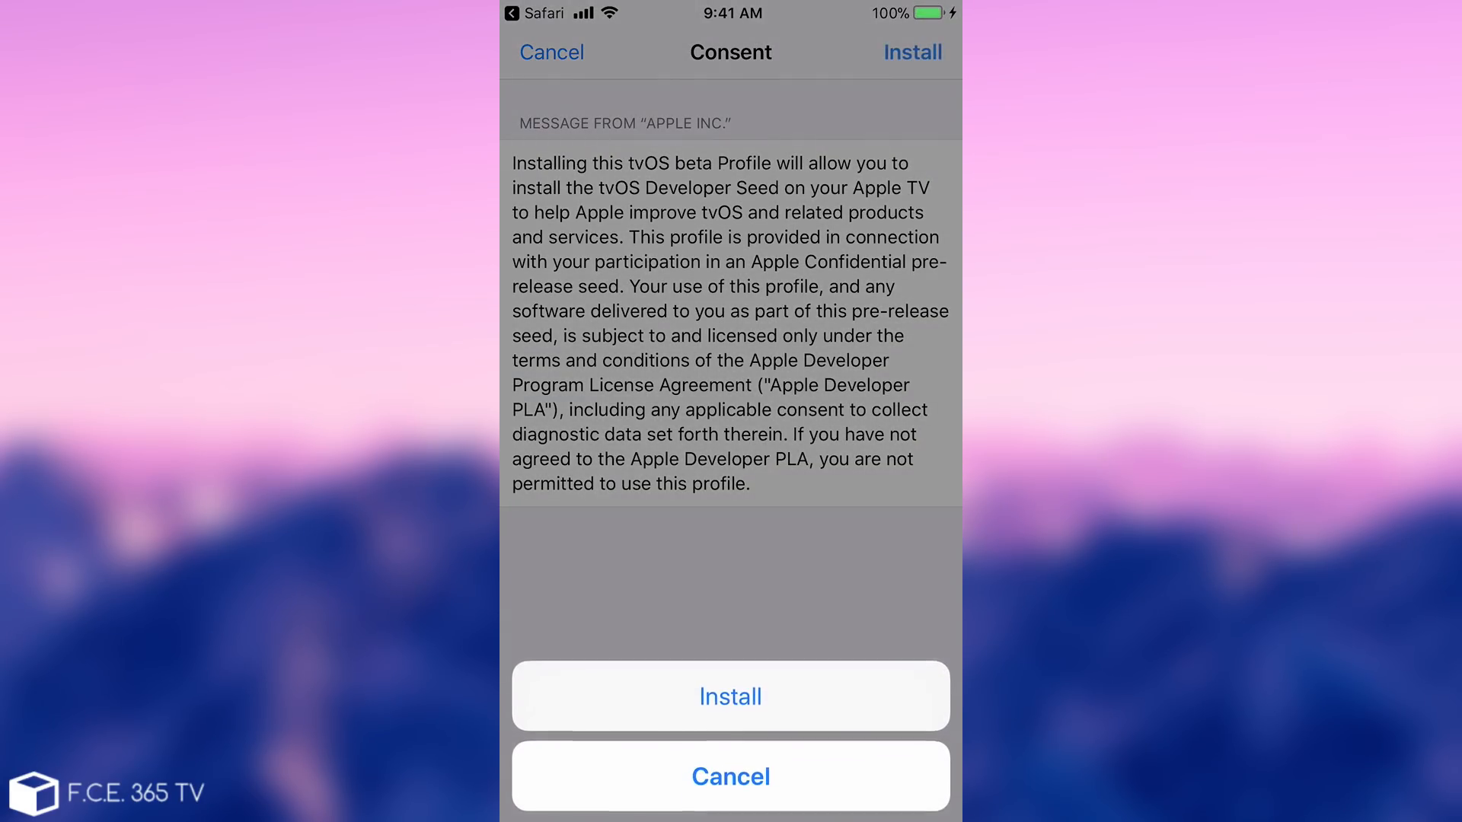
click(730, 695)
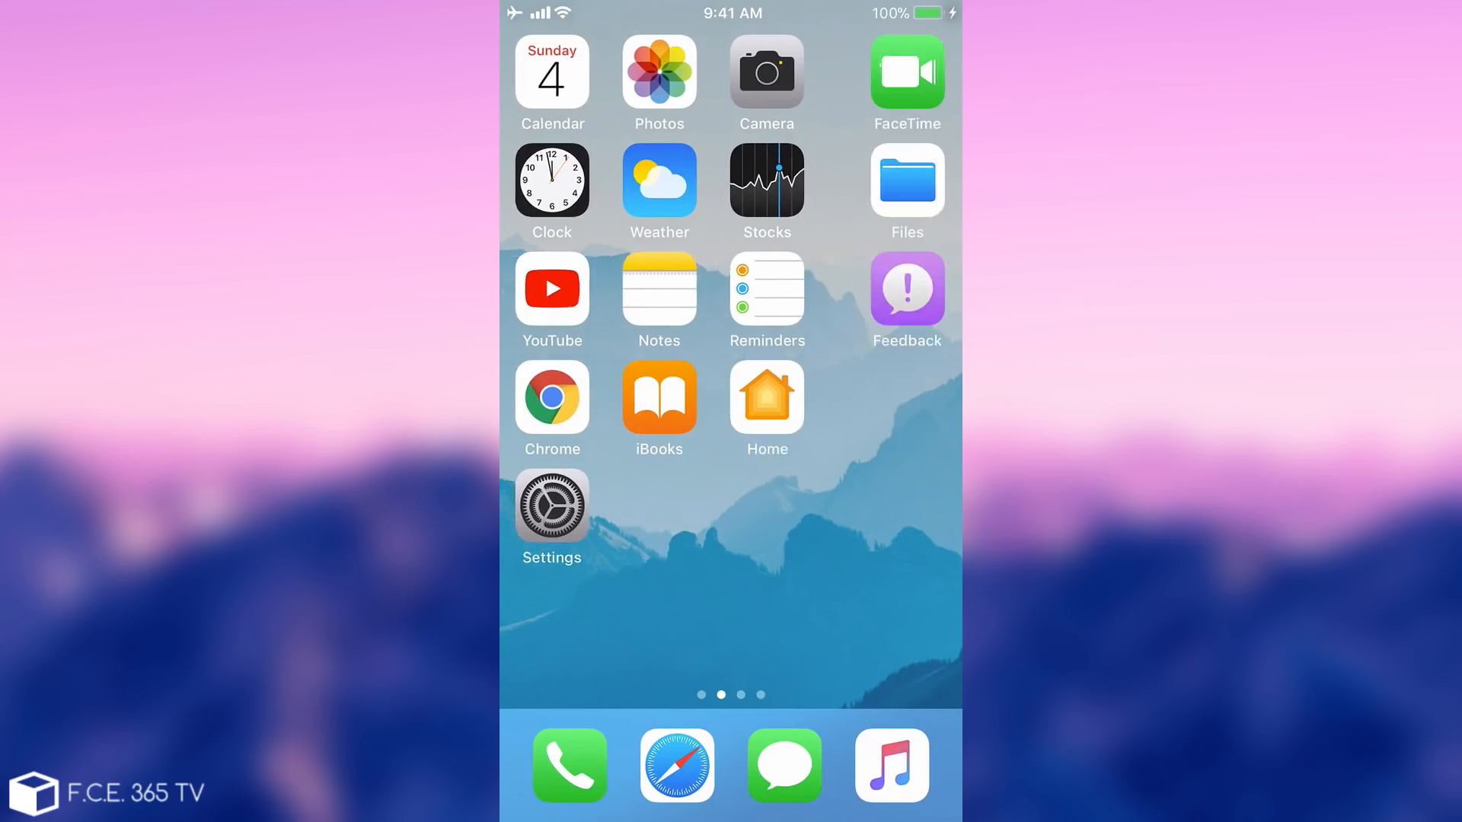
Step: Swipe the Home Screen to reach the Settings app
scroll(left, 3)
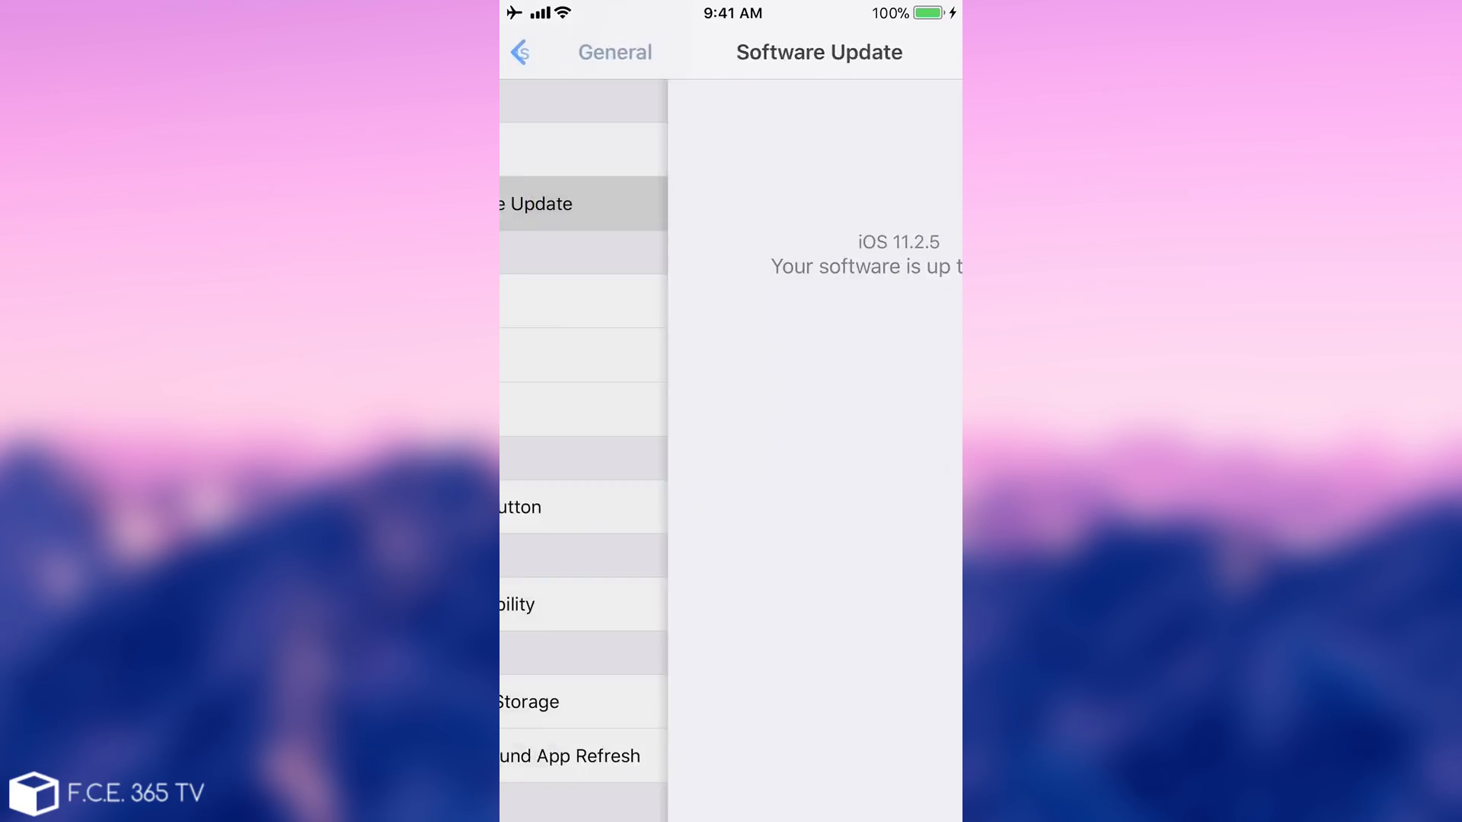
Step: Open the tvOS 11 Beta Software Profile under General > Profile and choose Remove Profile
click(521, 51)
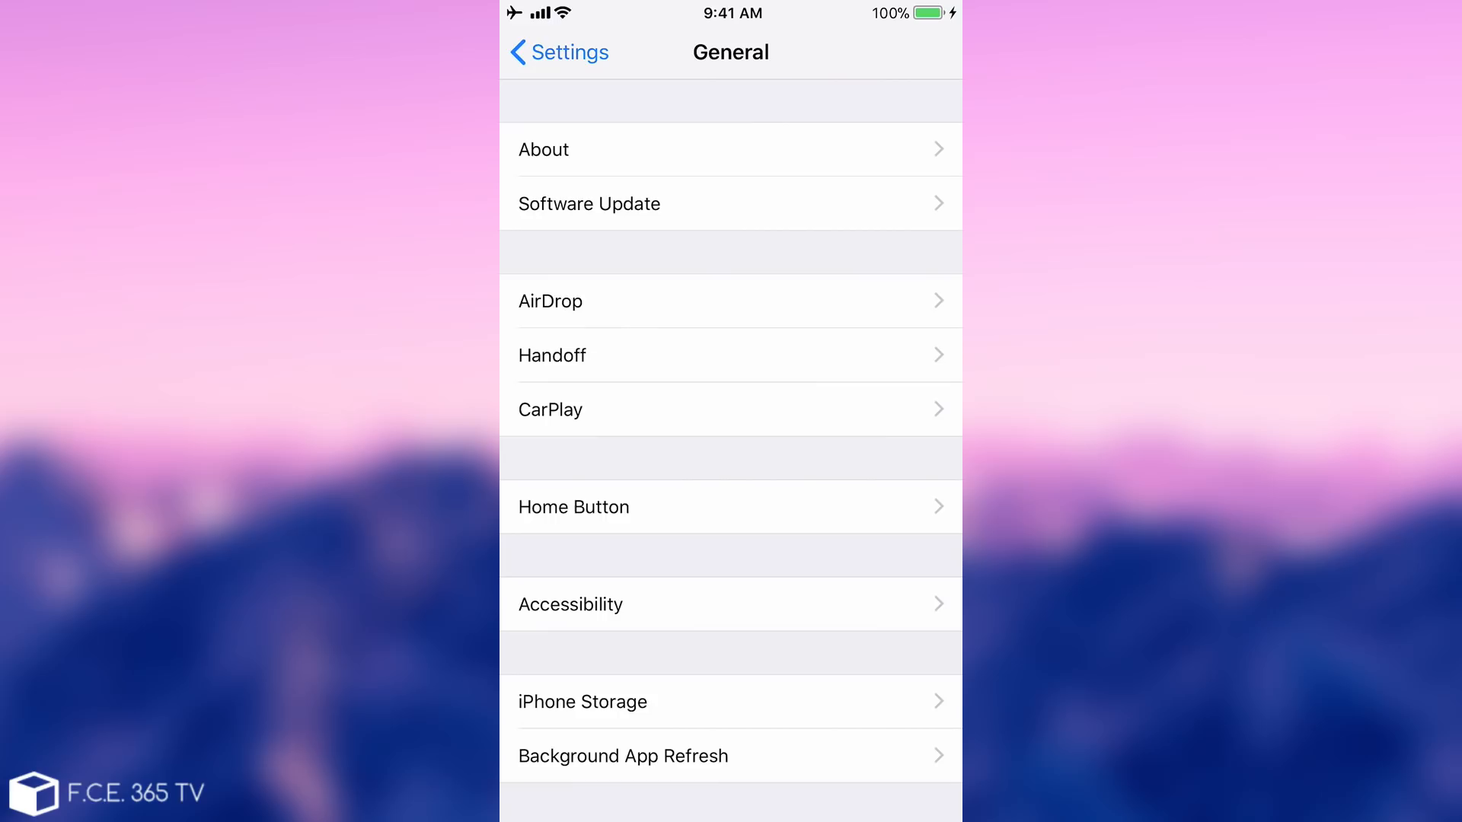
scroll(down, 3)
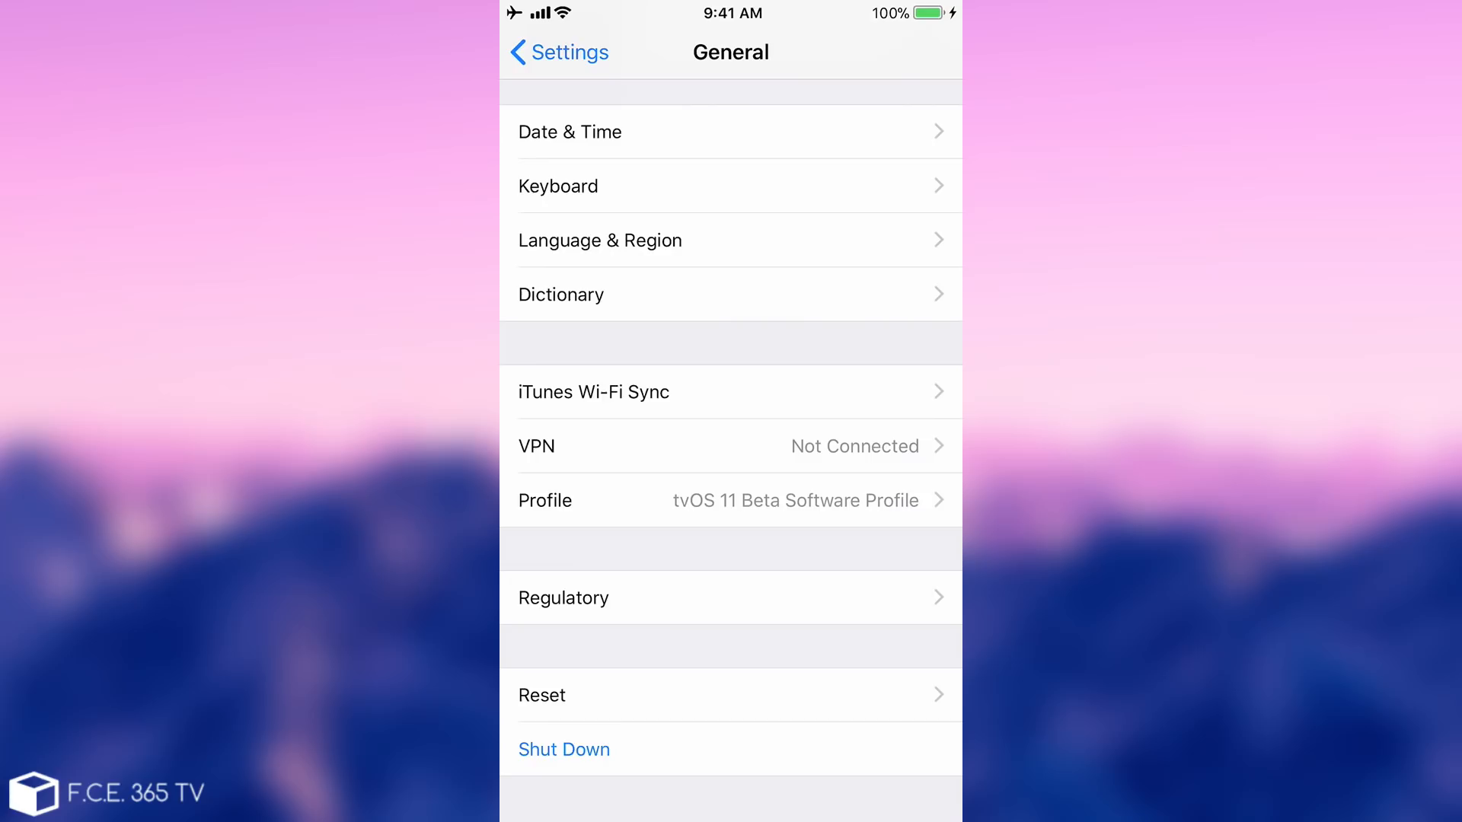
click(731, 499)
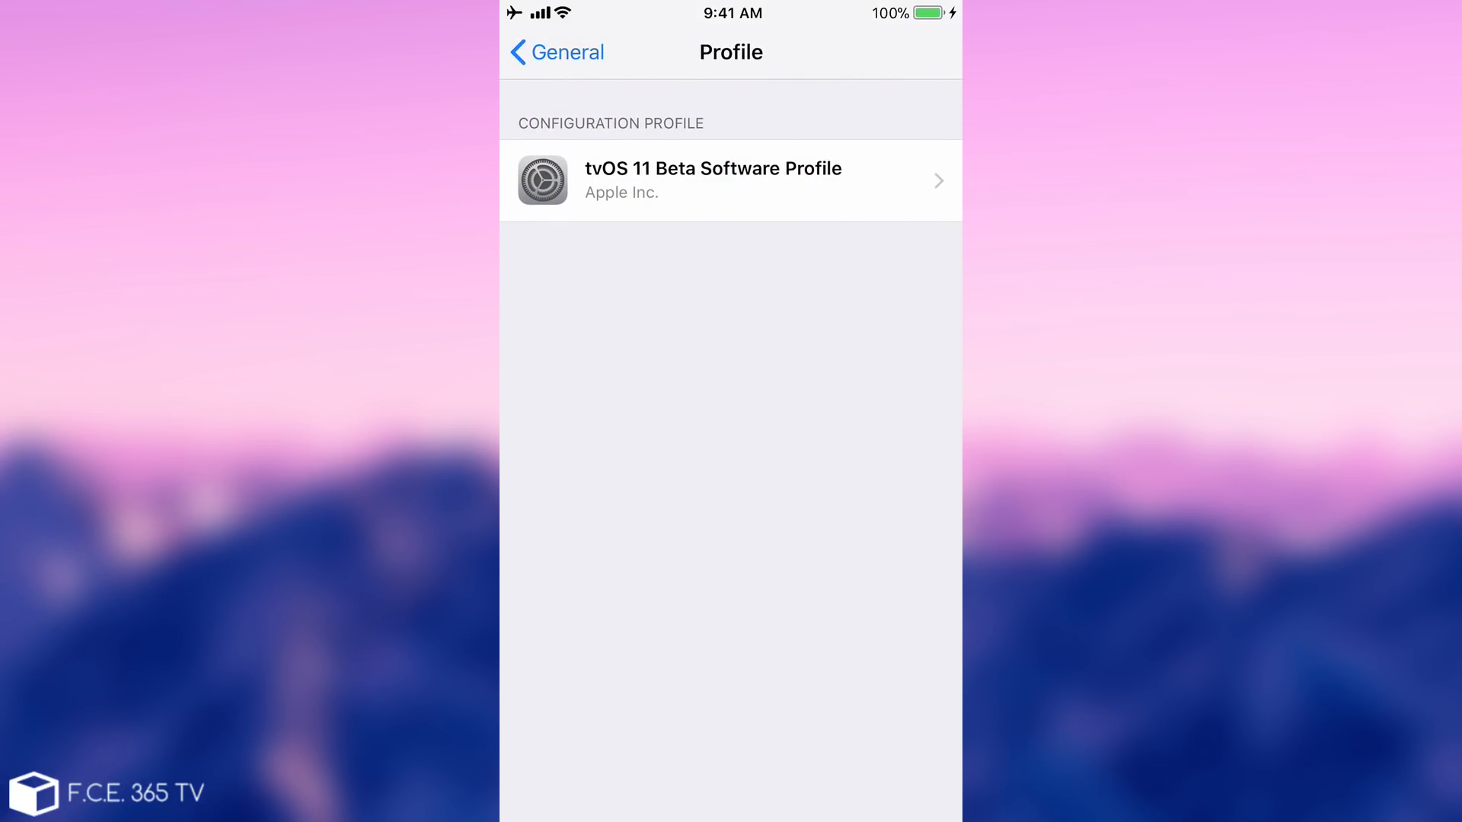
click(730, 179)
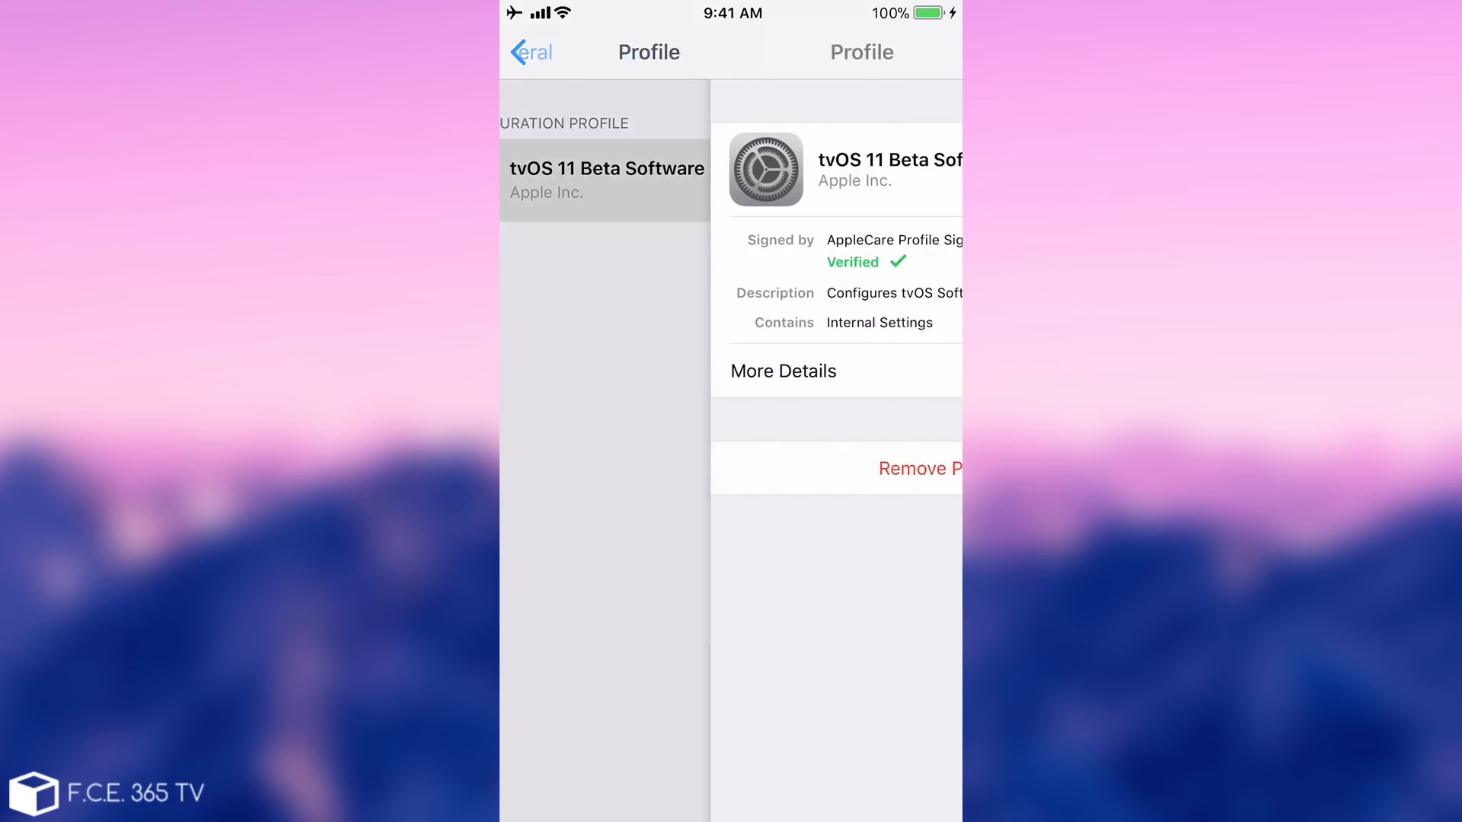
click(918, 468)
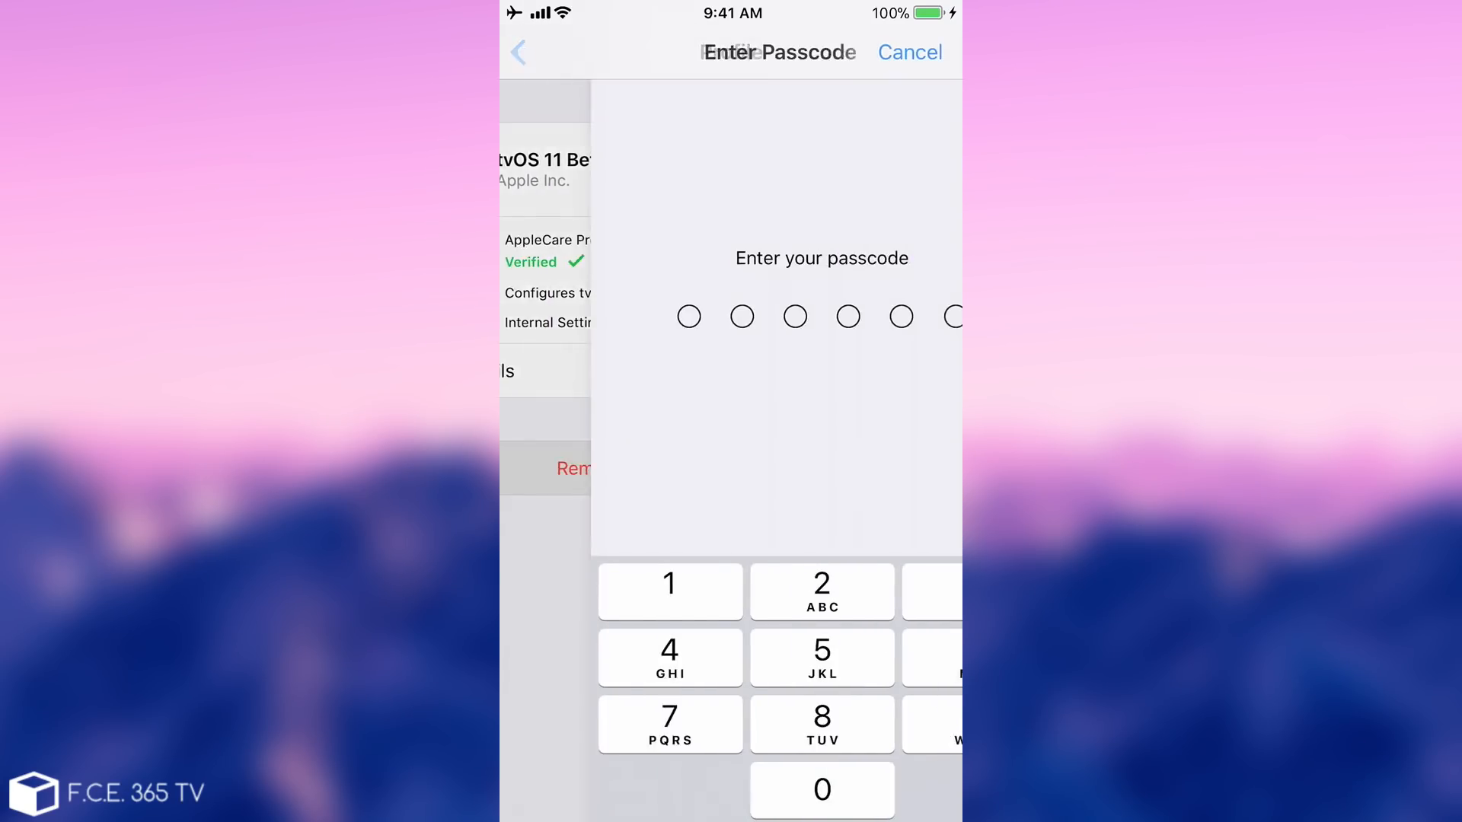